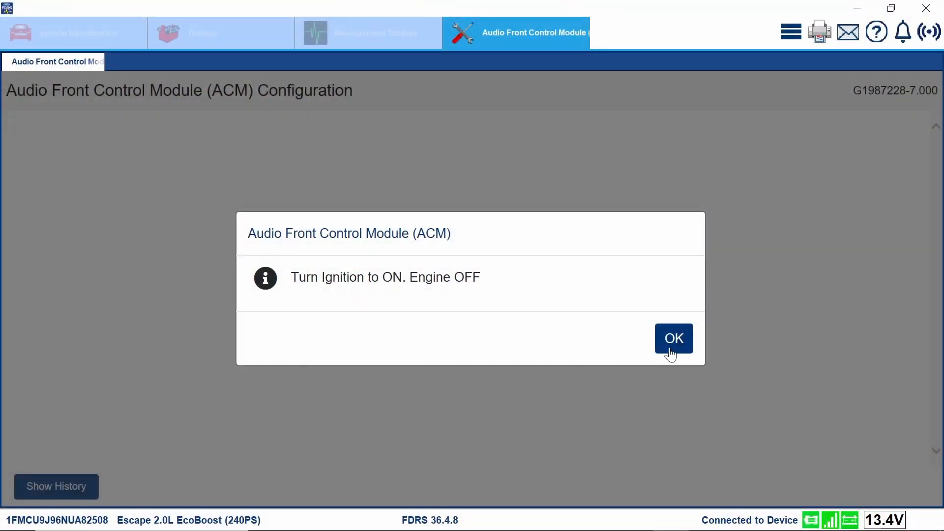
Confirm the ignition-on, ignition-off and application-finished prompts to end the ACM configuration routine
{"action": "left_click", "coordinate": [672, 338]}
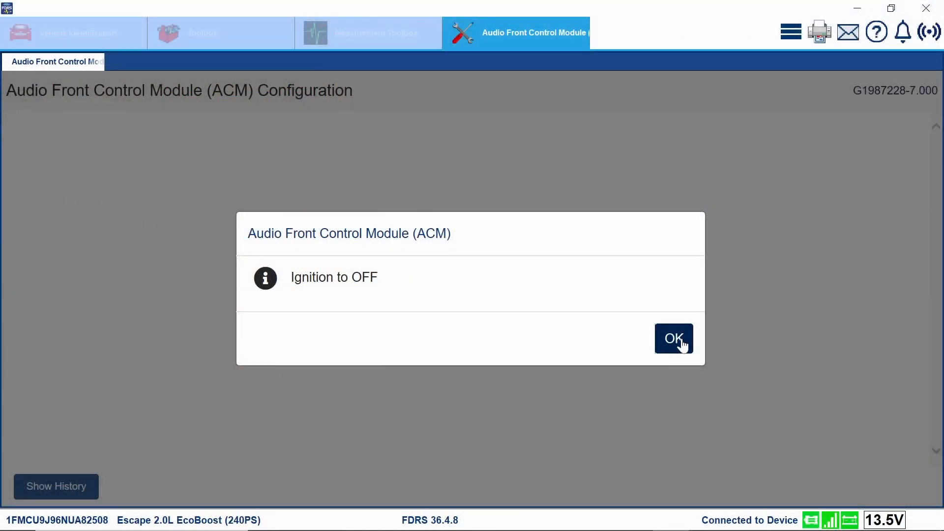
{"action": "left_click", "coordinate": [672, 338]}
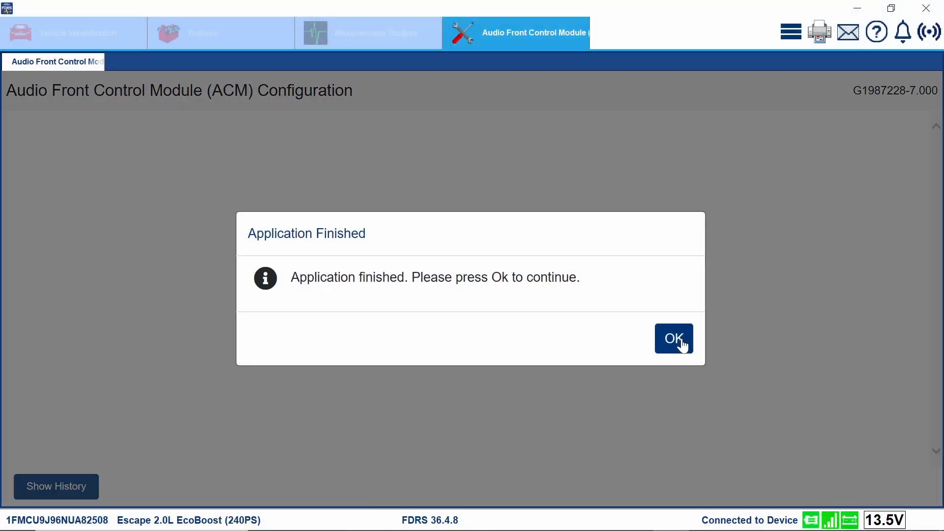
{"action": "left_click", "coordinate": [673, 338]}
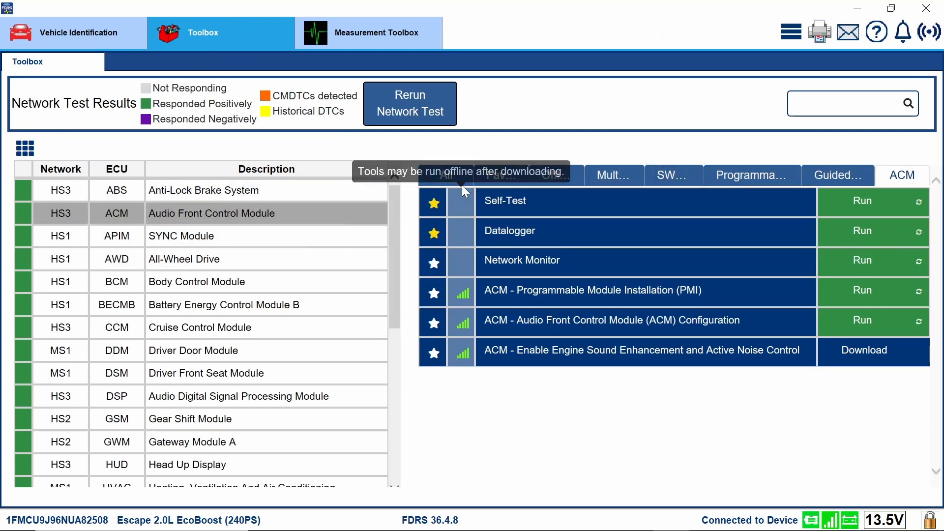
{"action": "mouse_move", "coordinate": [402, 265]}
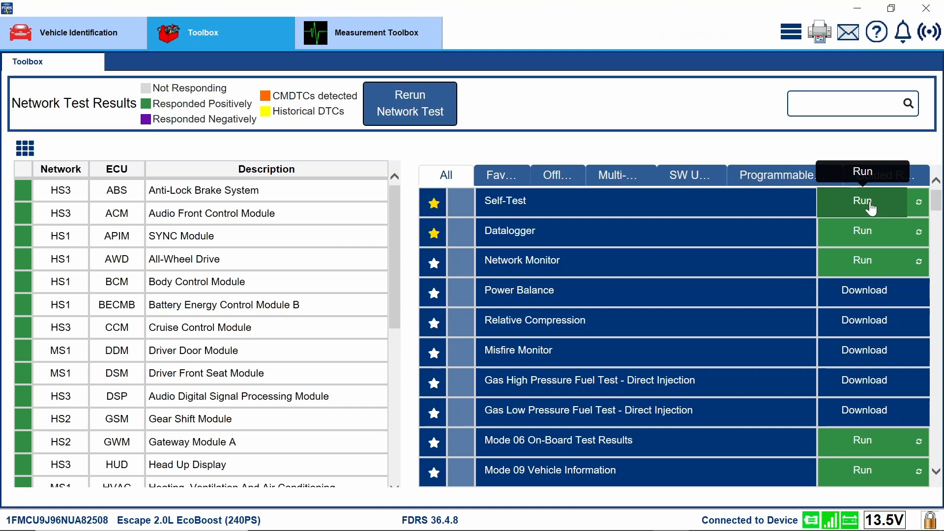
Launch the Self-Test tool and run the CMDTC check on all modules
{"action": "left_click", "coordinate": [861, 202]}
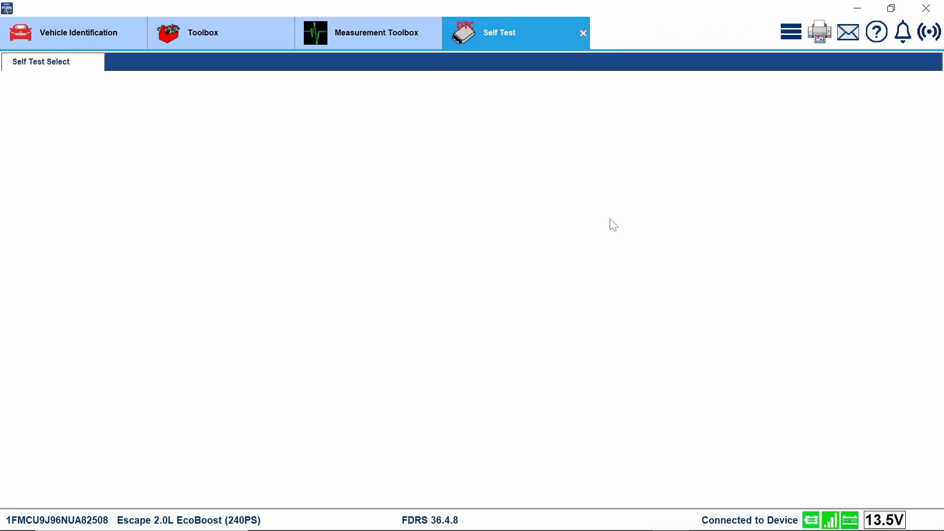
{"action": "mouse_move", "coordinate": [455, 446]}
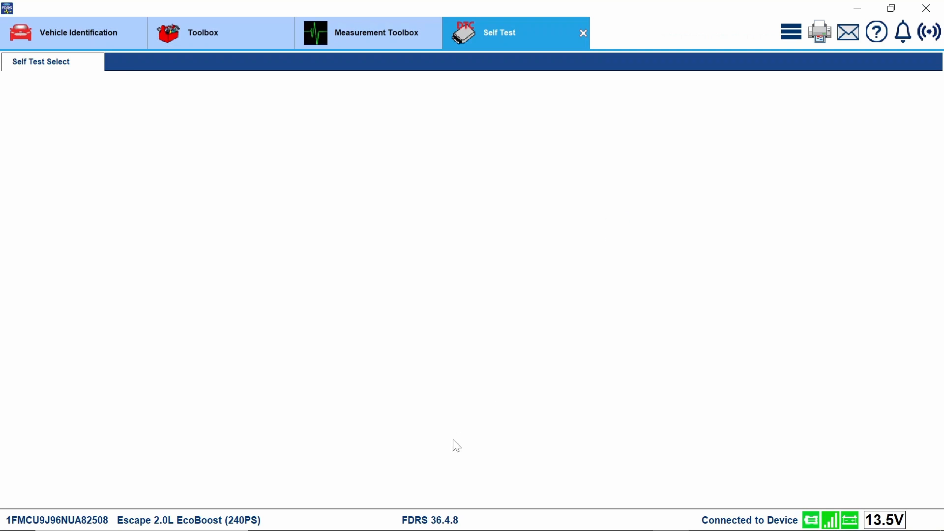
{"action": "left_click", "coordinate": [40, 61]}
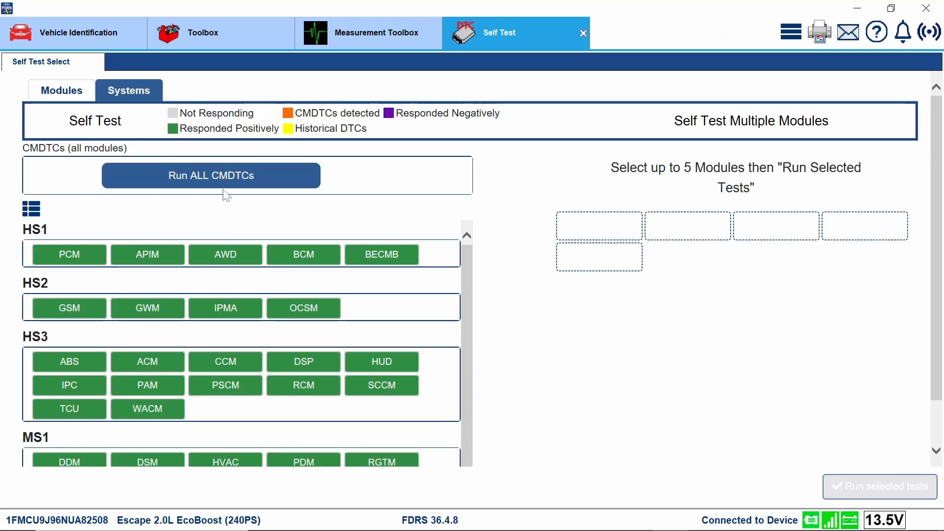
{"action": "left_click", "coordinate": [210, 175]}
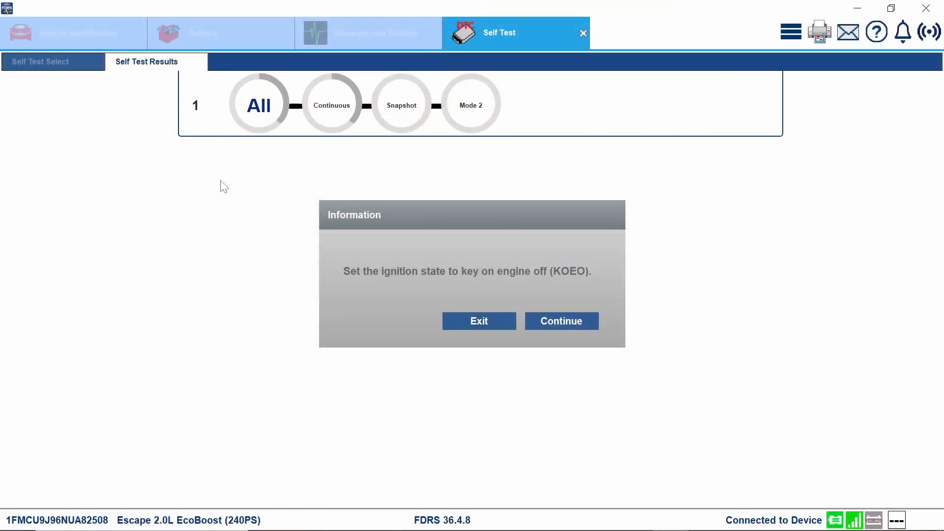
{"action": "mouse_move", "coordinate": [608, 365]}
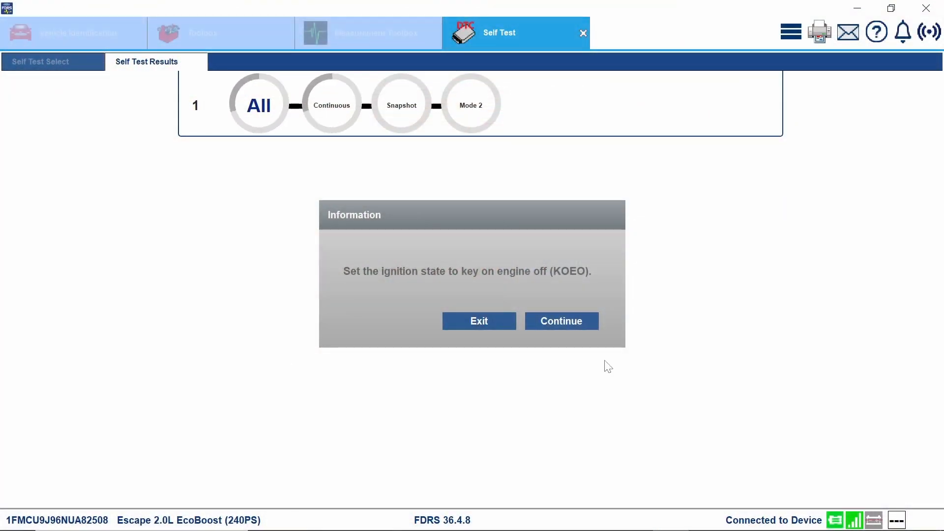
Continue with key on engine off and expand the APIM U1A00 missing-message fault in the results
{"action": "left_click", "coordinate": [561, 321]}
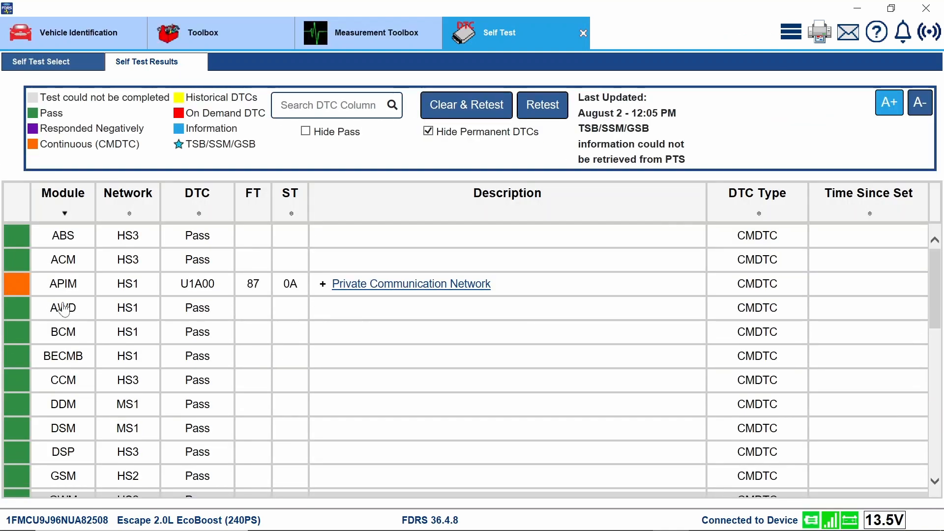
{"action": "mouse_move", "coordinate": [65, 293]}
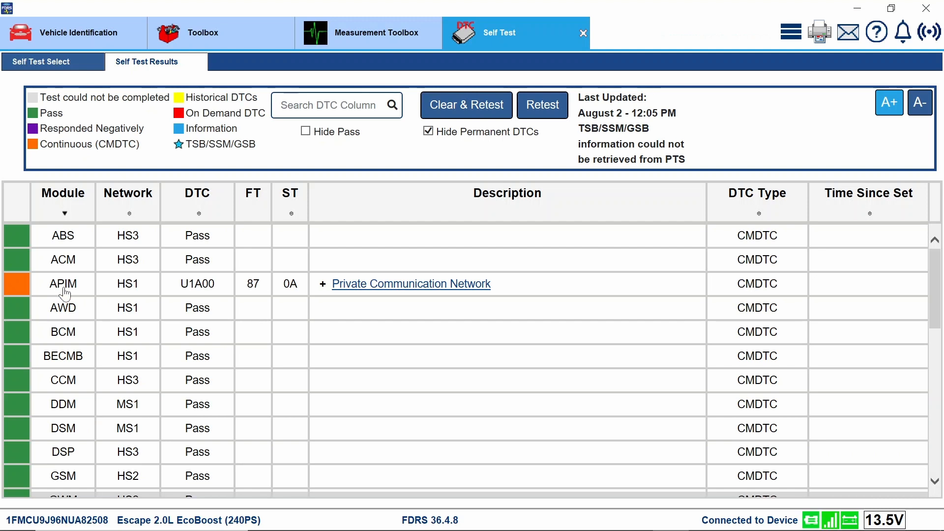
{"action": "mouse_move", "coordinate": [332, 310]}
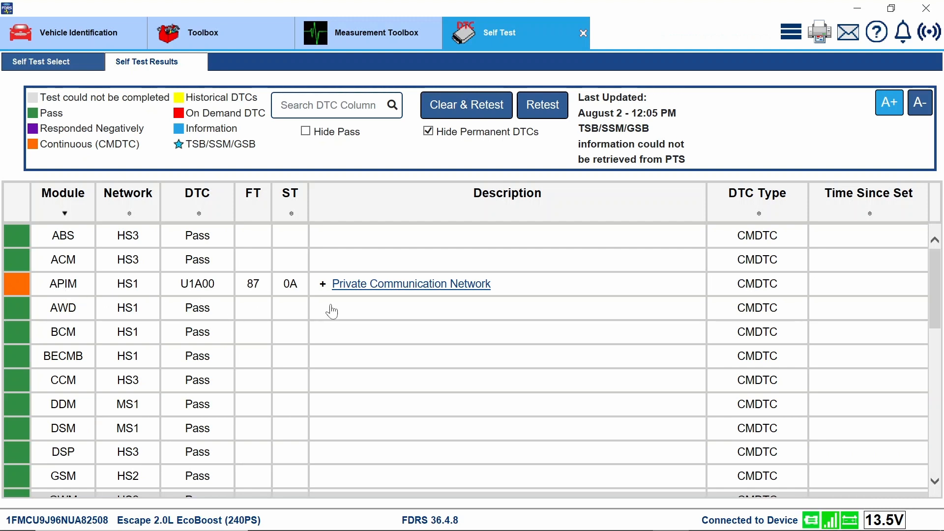
{"action": "mouse_move", "coordinate": [218, 299]}
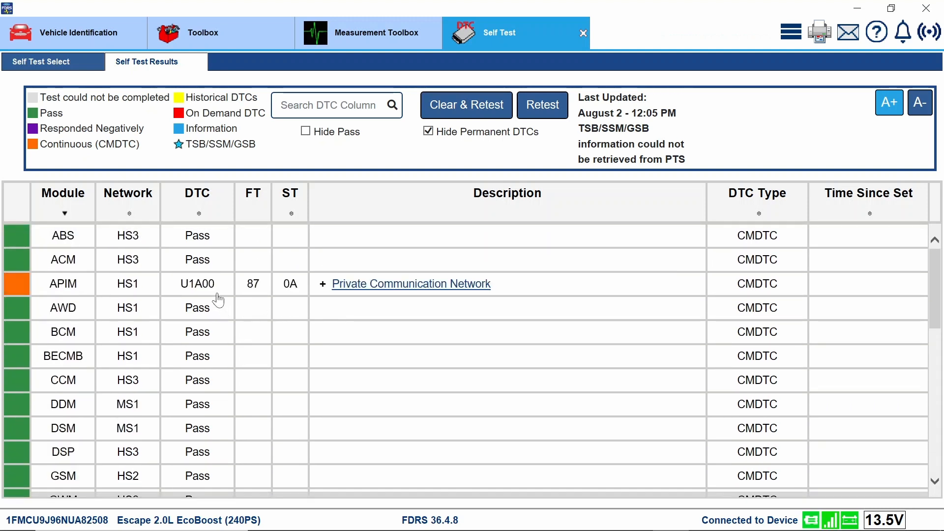
{"action": "mouse_move", "coordinate": [371, 292]}
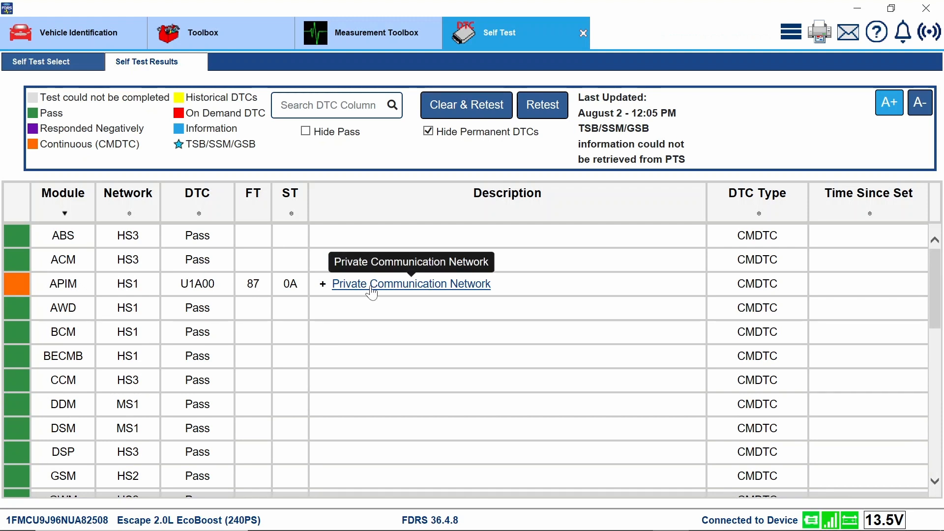
{"action": "mouse_move", "coordinate": [71, 297]}
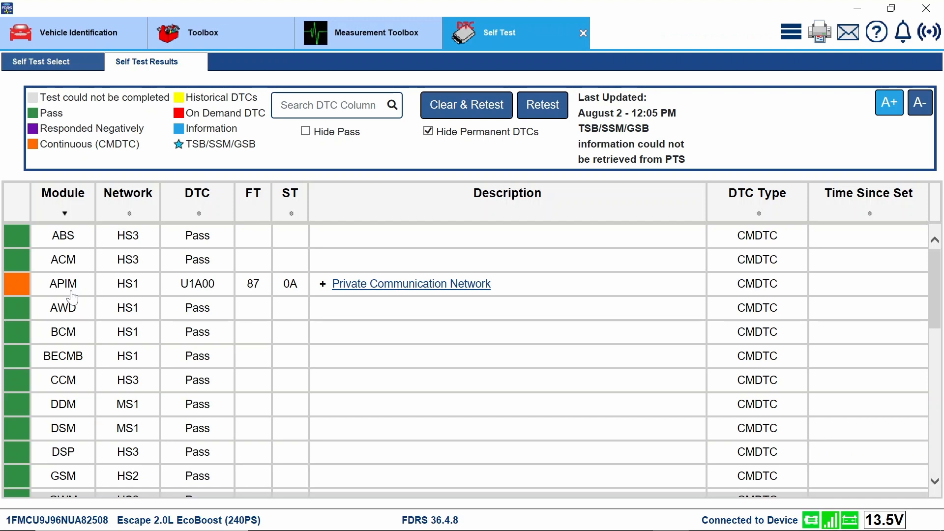
{"action": "left_click", "coordinate": [322, 283]}
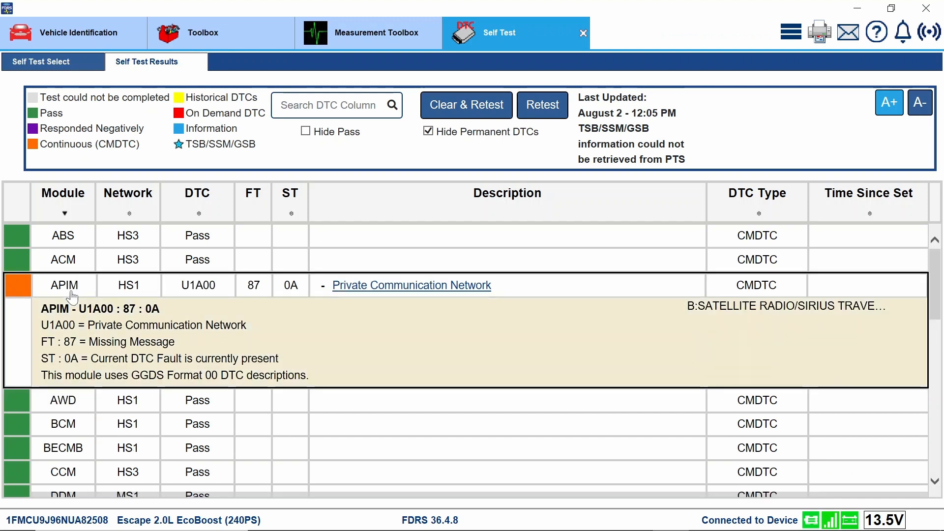
{"action": "mouse_move", "coordinate": [238, 366]}
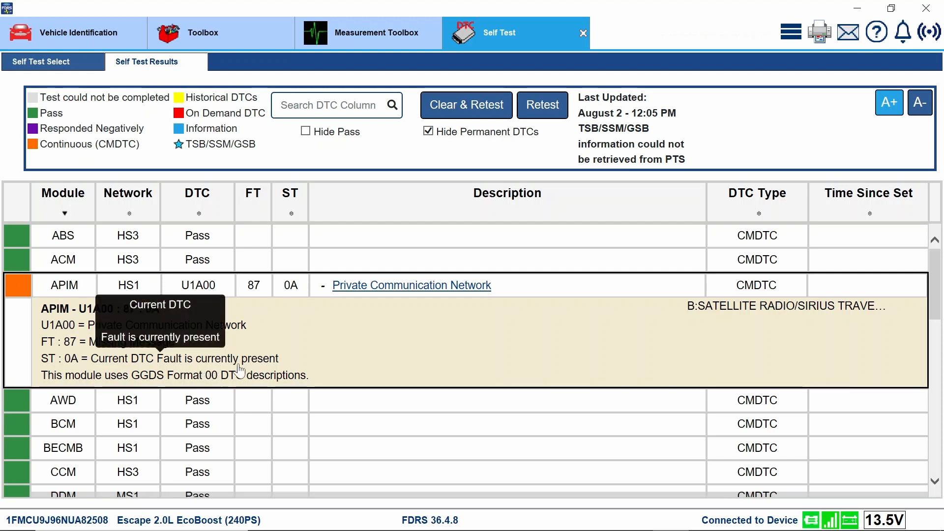
{"action": "mouse_move", "coordinate": [235, 336]}
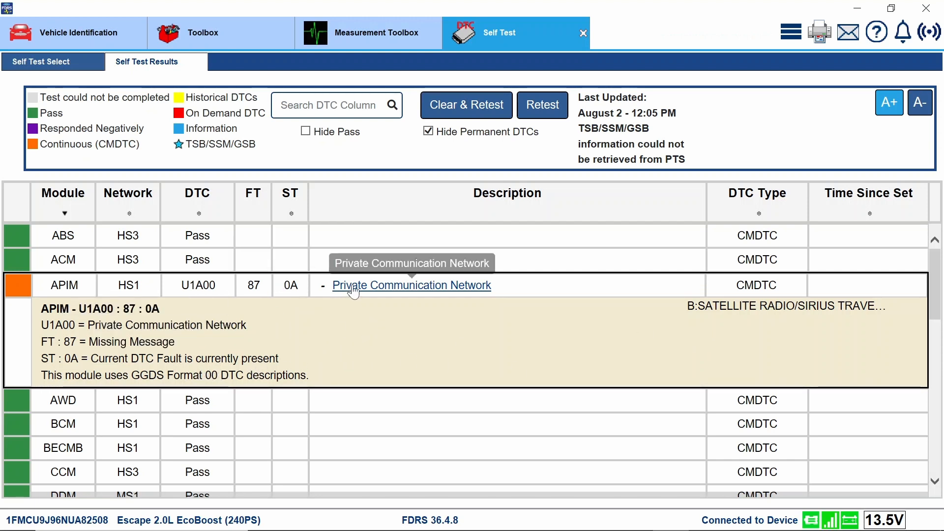
Clear the DTCs, rerun all CMDTCs until every module passes, then return to module selection
{"action": "left_click", "coordinate": [465, 105]}
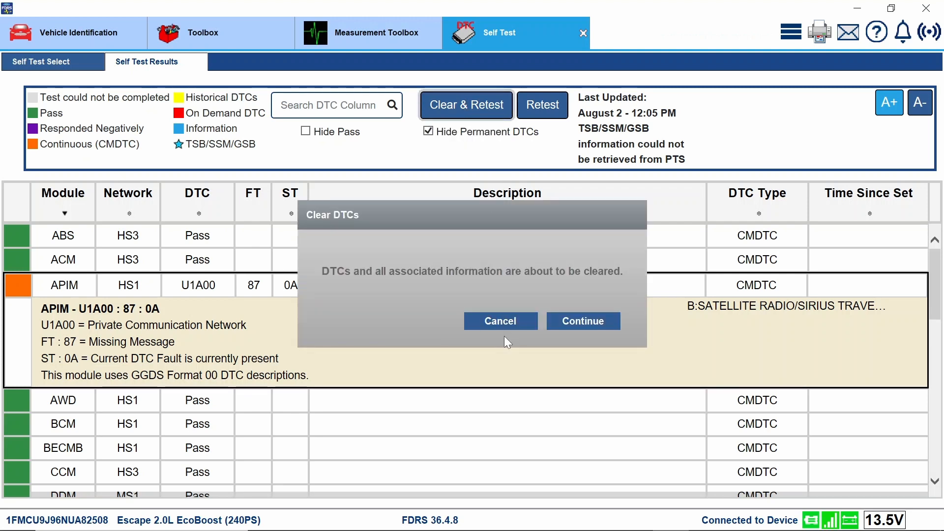
{"action": "left_click", "coordinate": [499, 320]}
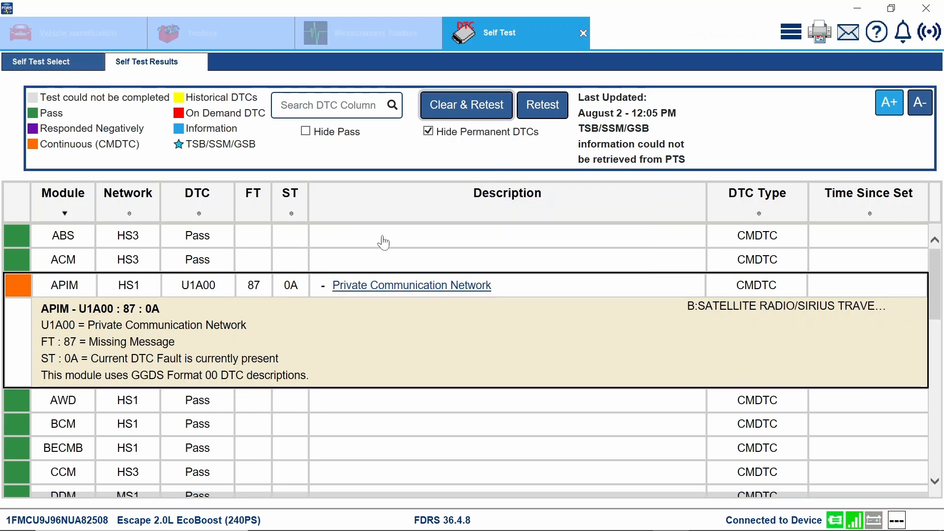
{"action": "left_click", "coordinate": [41, 61]}
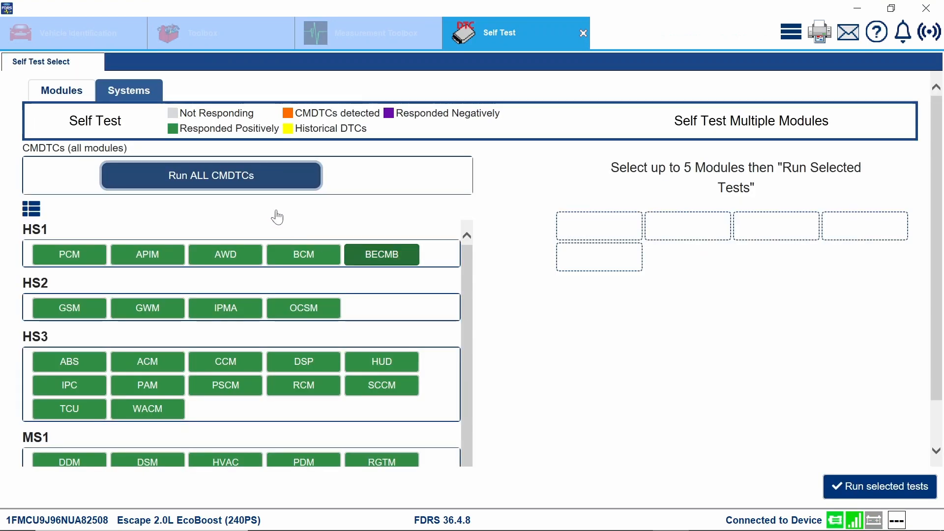
{"action": "left_click", "coordinate": [211, 175]}
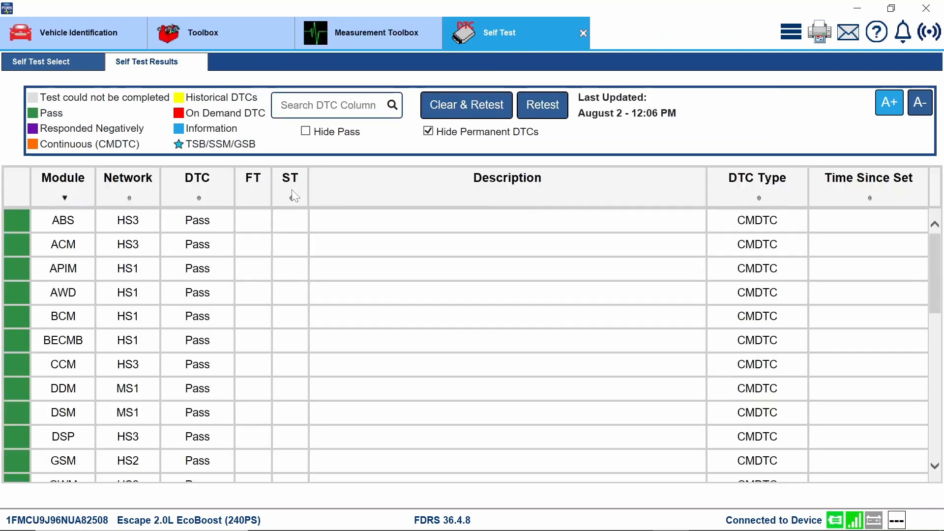
{"action": "left_click", "coordinate": [40, 61]}
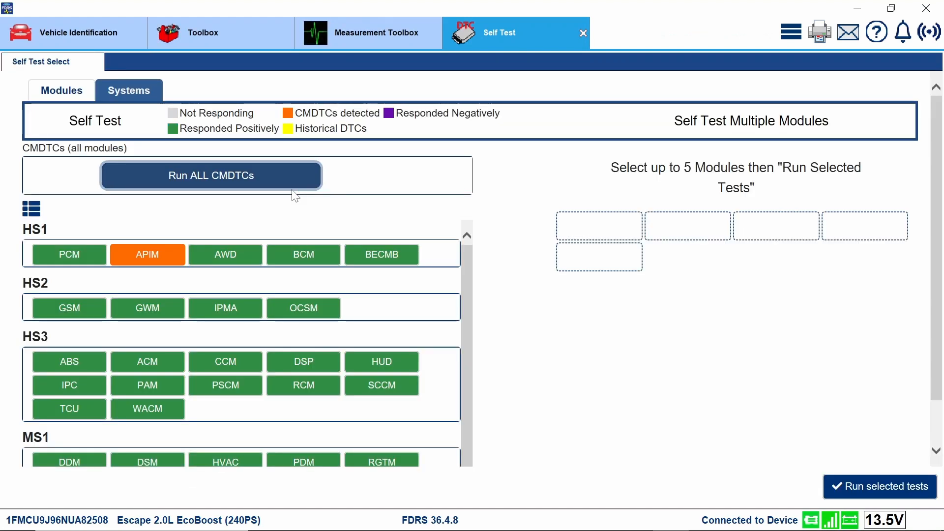
{"action": "mouse_move", "coordinate": [316, 295]}
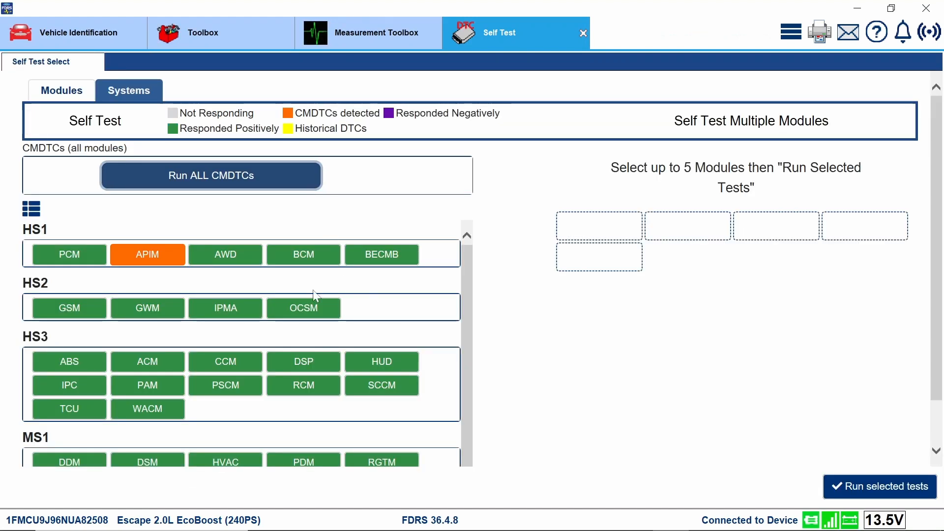
Run a CMDTCs-only self-test on the APIM module, which now reports Pass
{"action": "scroll", "scroll_direction": "down", "scroll_amount": 3}
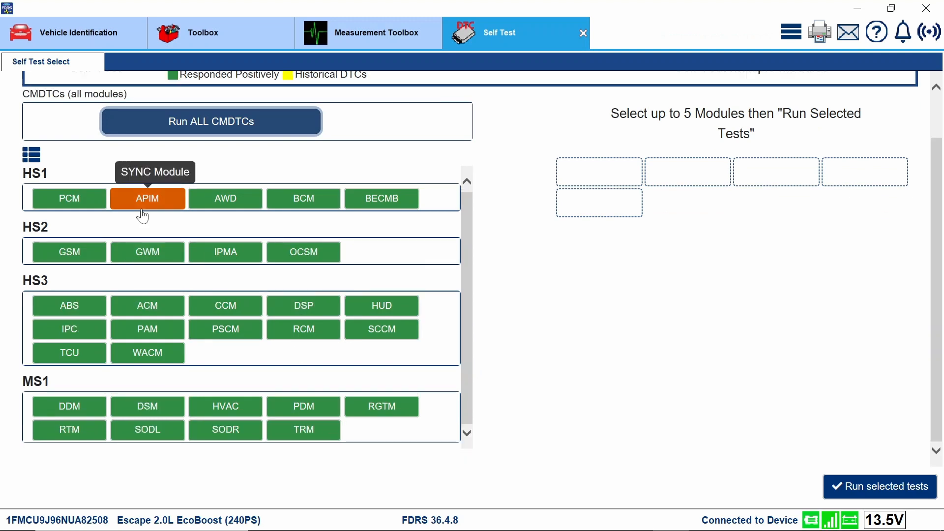
{"action": "left_click", "coordinate": [147, 198]}
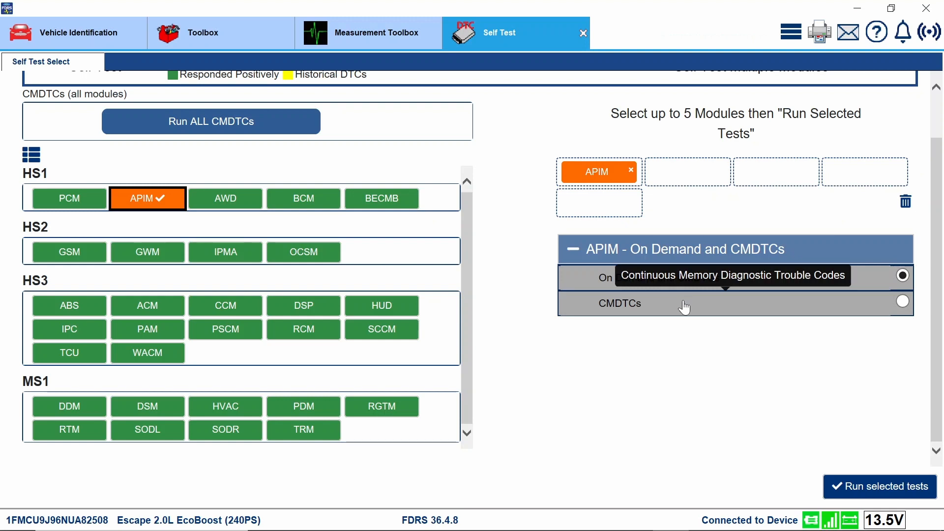
{"action": "left_click", "coordinate": [879, 485]}
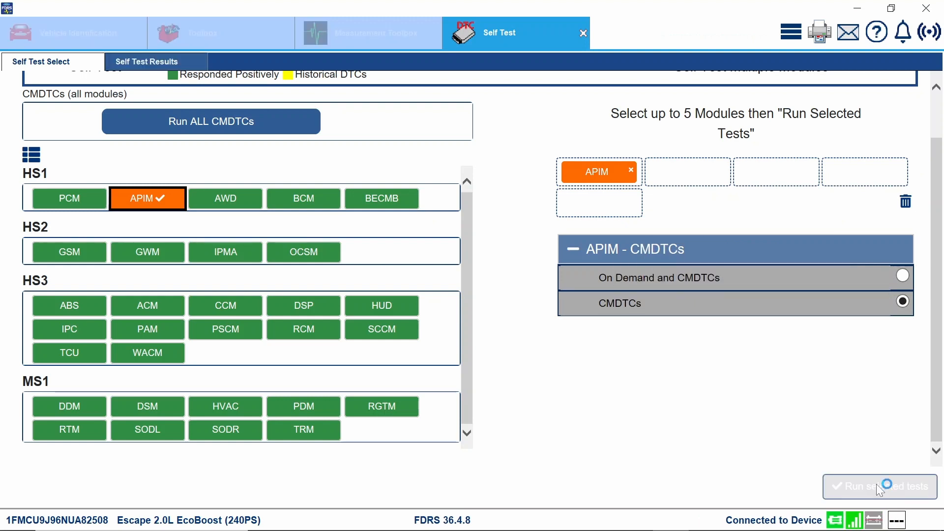
{"action": "left_click", "coordinate": [879, 486]}
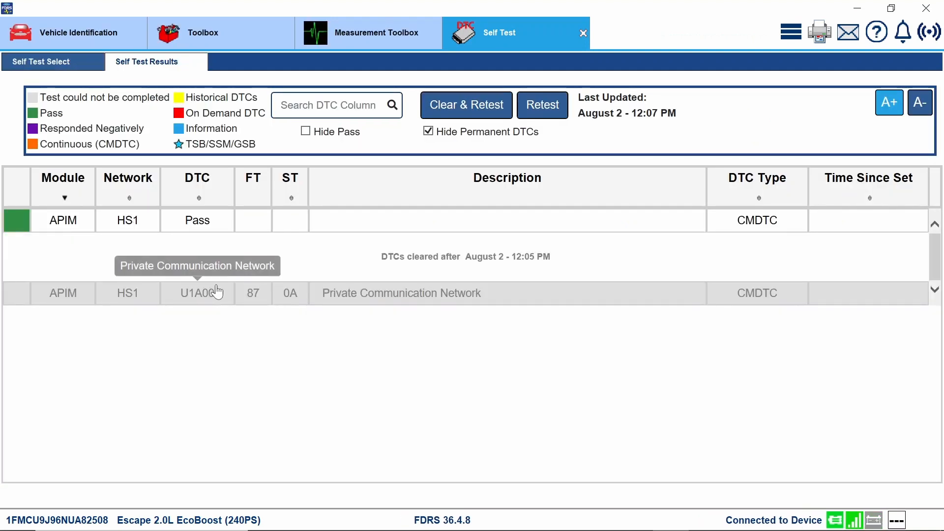
{"action": "mouse_move", "coordinate": [406, 241]}
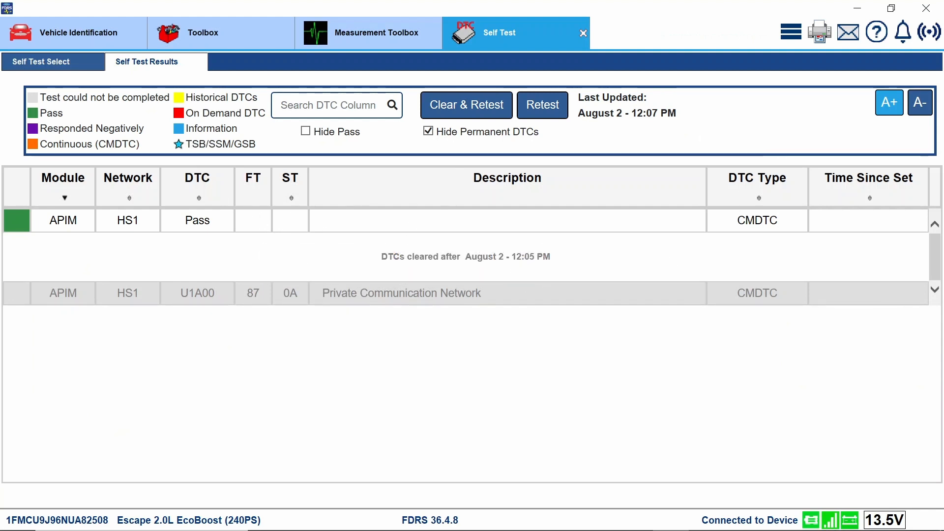
{"action": "mouse_move", "coordinate": [235, 72]}
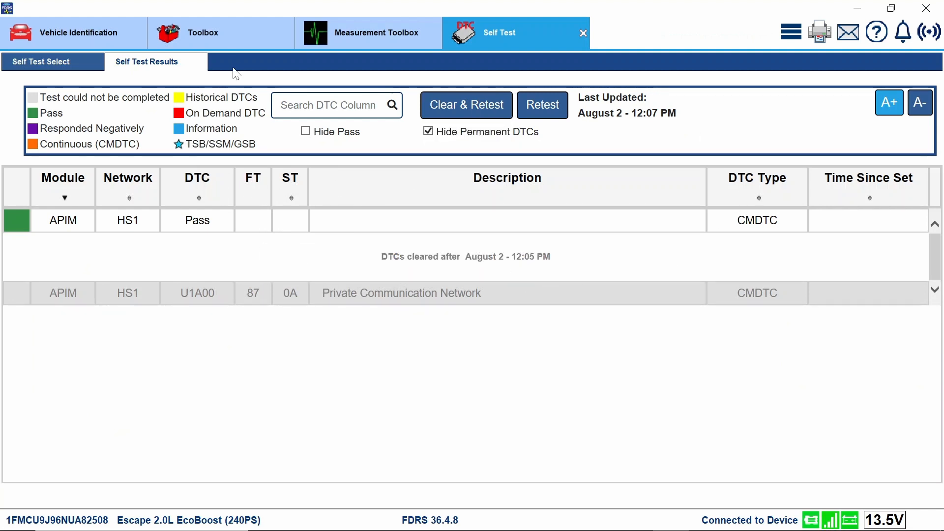
{"action": "mouse_move", "coordinate": [140, 199]}
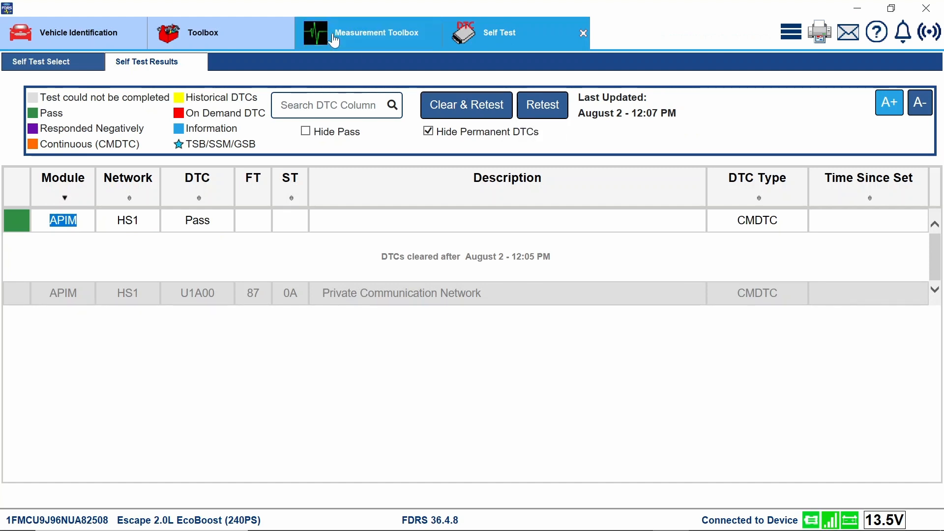
Return to the Toolbox list of vehicle tests from the Self Test Results page
{"action": "left_click", "coordinate": [221, 32]}
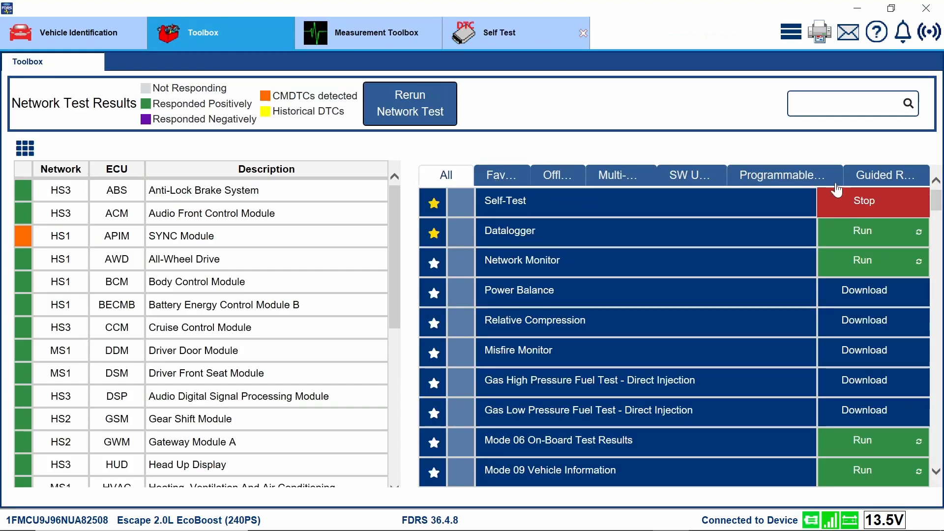
Select the APIM SYNC module and start its Self-Test, reaching module selection with APIM preselected
{"action": "left_click", "coordinate": [862, 201]}
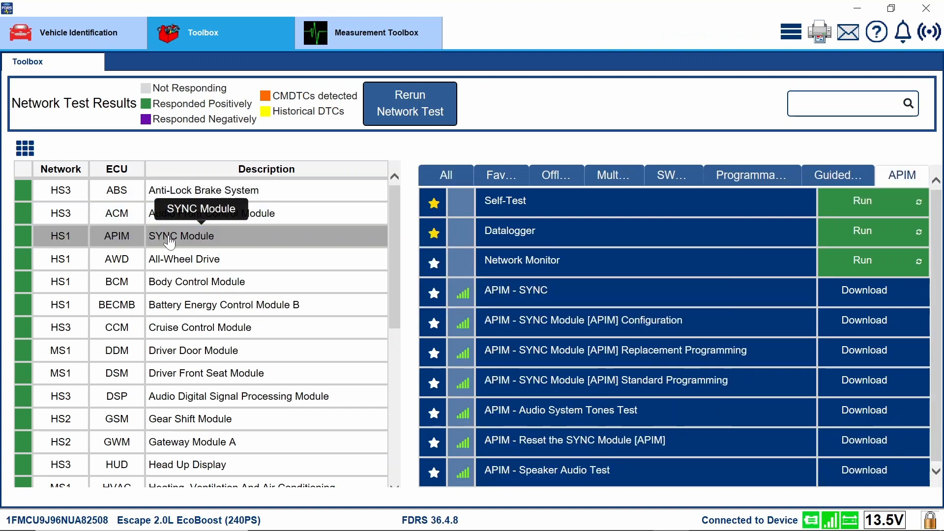
{"action": "mouse_move", "coordinate": [862, 200]}
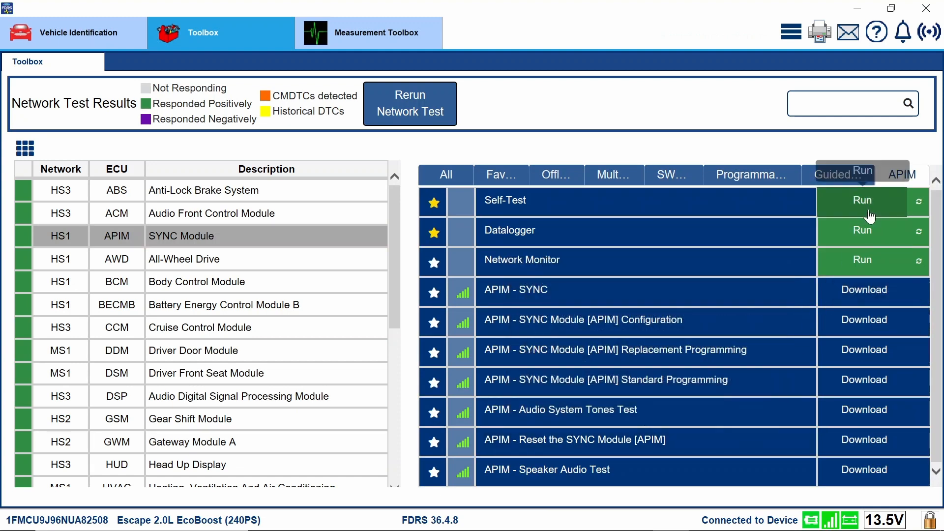
{"action": "left_click", "coordinate": [862, 201]}
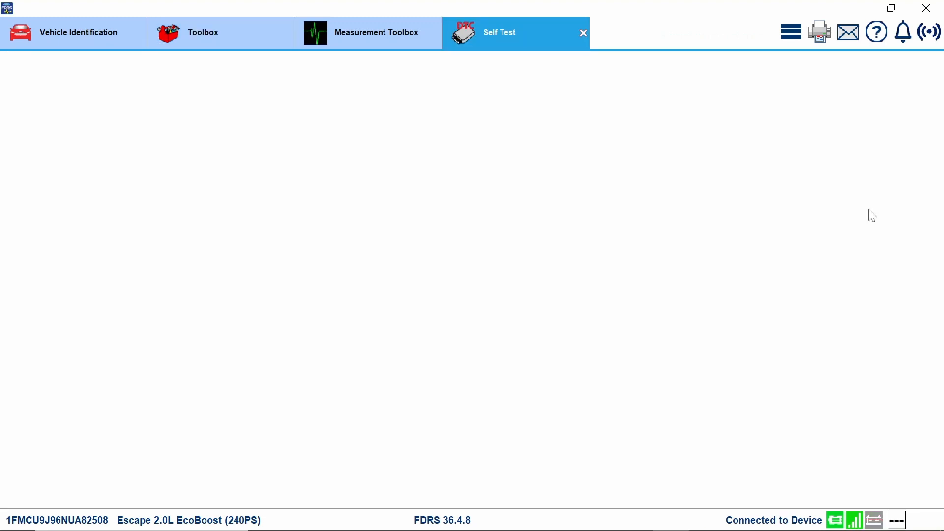
{"action": "left_click", "coordinate": [499, 33]}
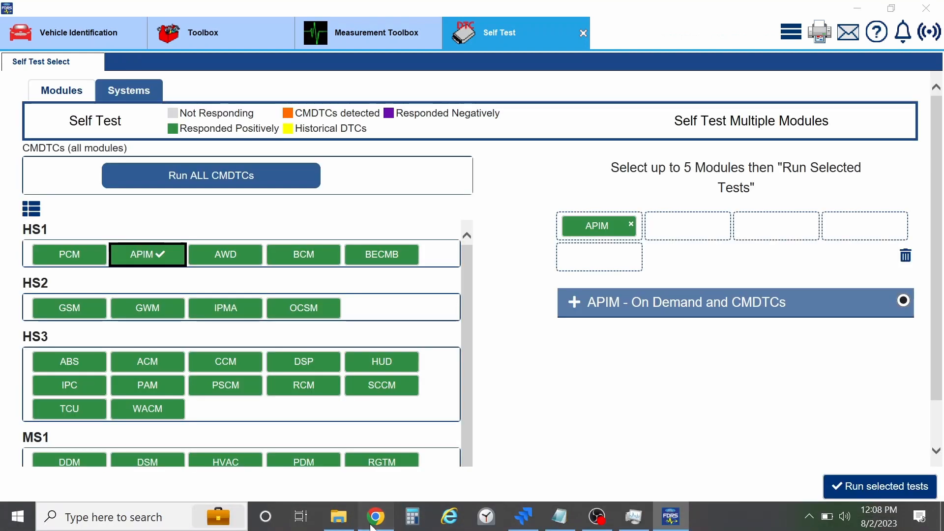
{"action": "left_click", "coordinate": [375, 516]}
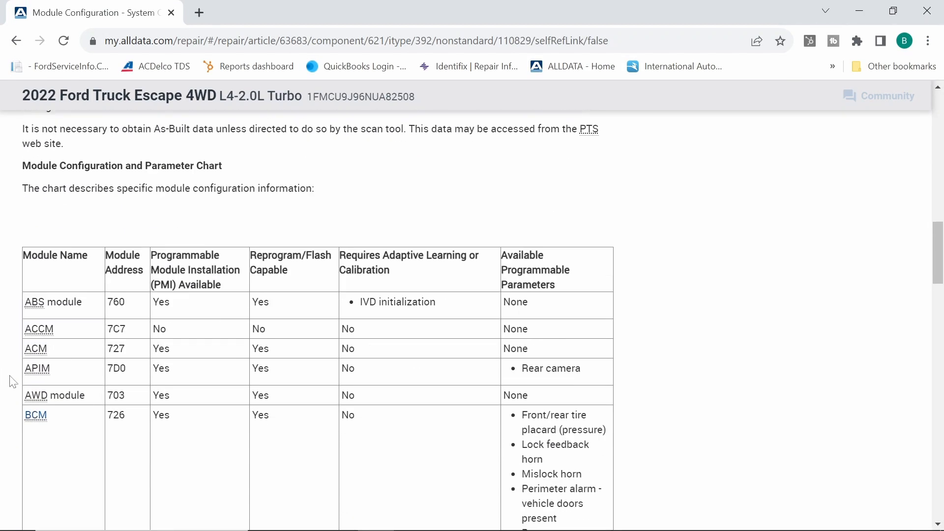
{"action": "scroll", "scroll_direction": "down", "scroll_amount": 3}
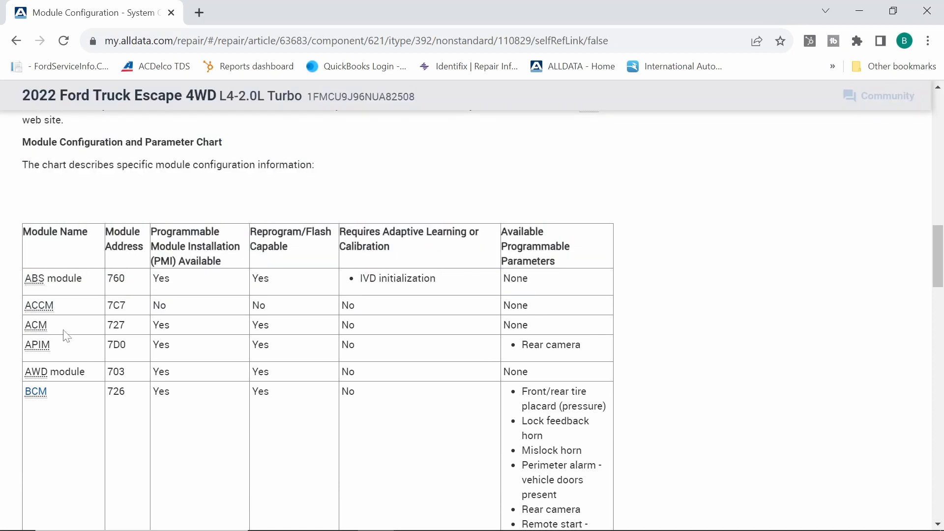
{"action": "mouse_move", "coordinate": [255, 336]}
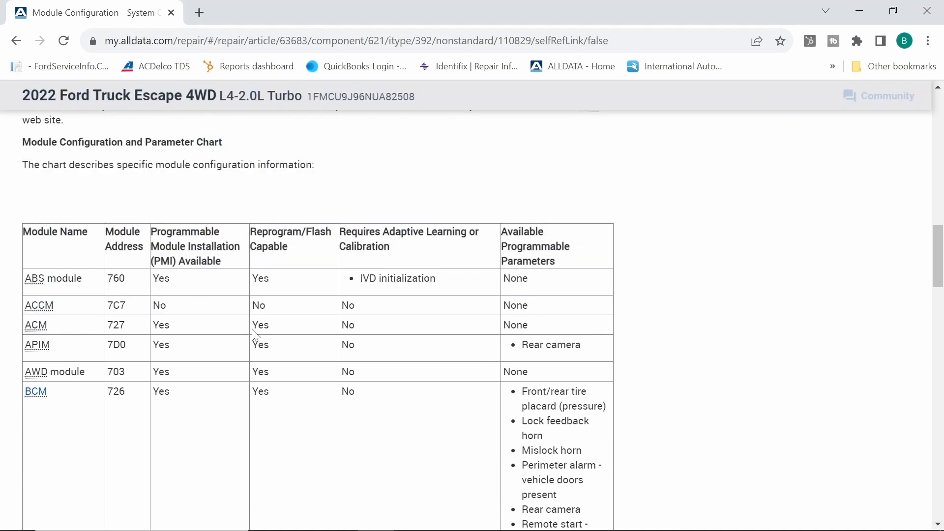
{"action": "scroll", "scroll_direction": "down", "scroll_amount": 3}
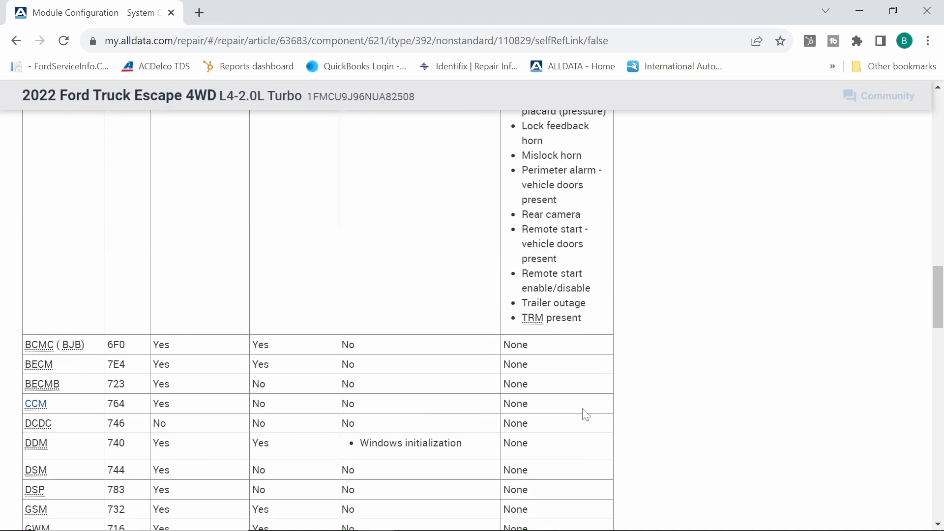
{"action": "left_click", "coordinate": [669, 516]}
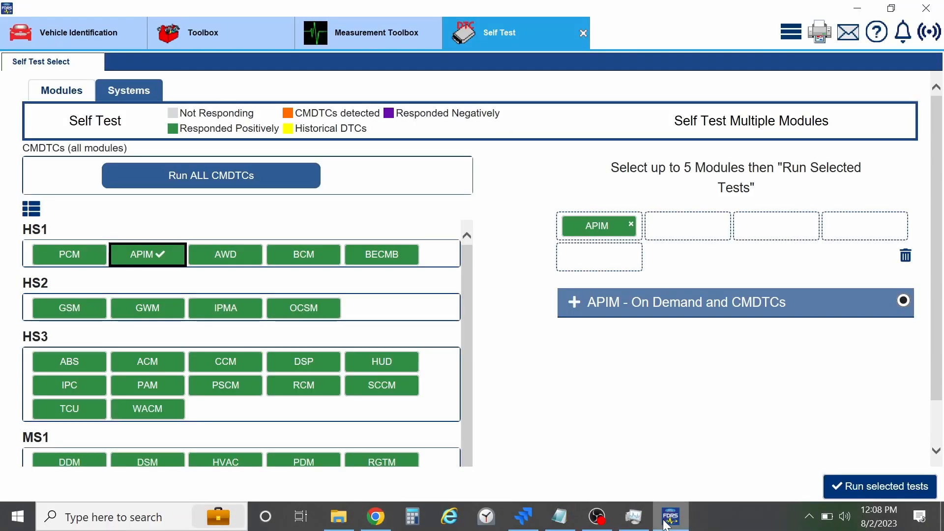
Expand the APIM On Demand and CMDTCs entry and run the selected tests
{"action": "scroll", "scroll_direction": "down", "scroll_amount": 3}
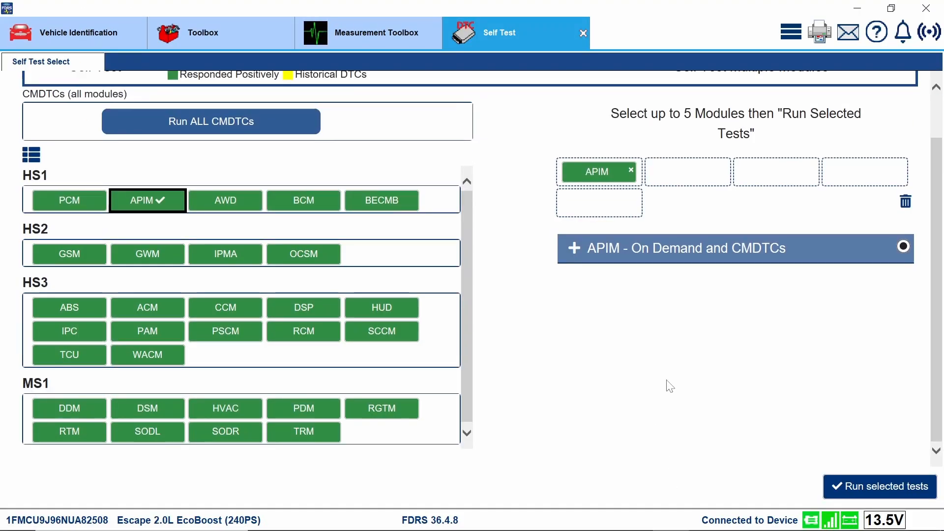
{"action": "mouse_move", "coordinate": [813, 418]}
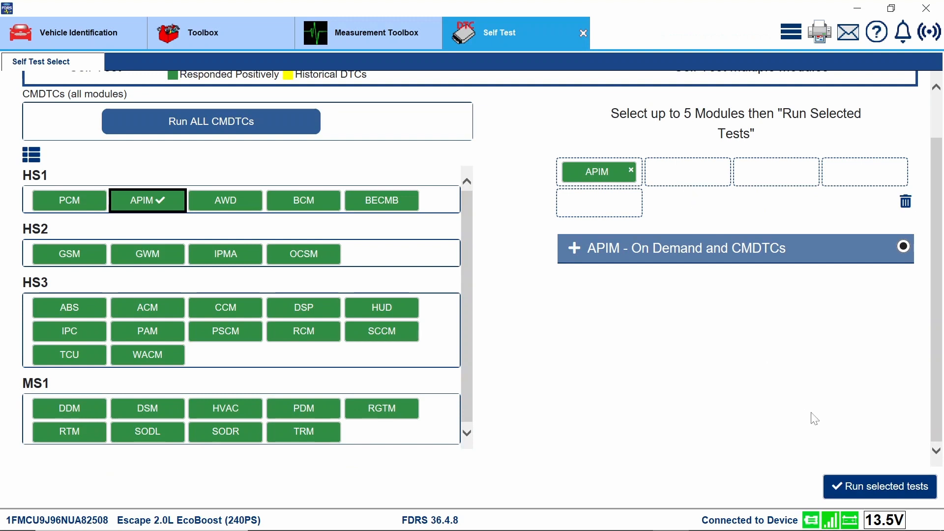
{"action": "left_click", "coordinate": [687, 248]}
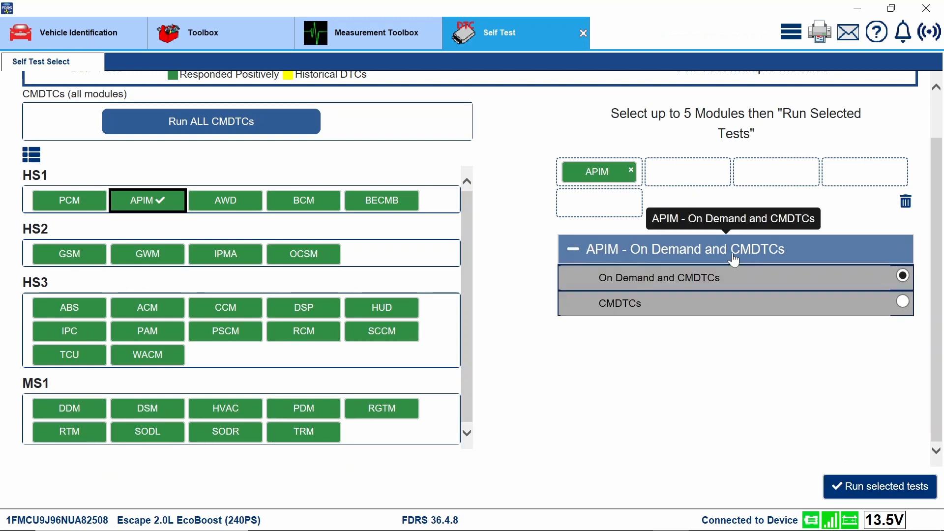
{"action": "mouse_move", "coordinate": [857, 463]}
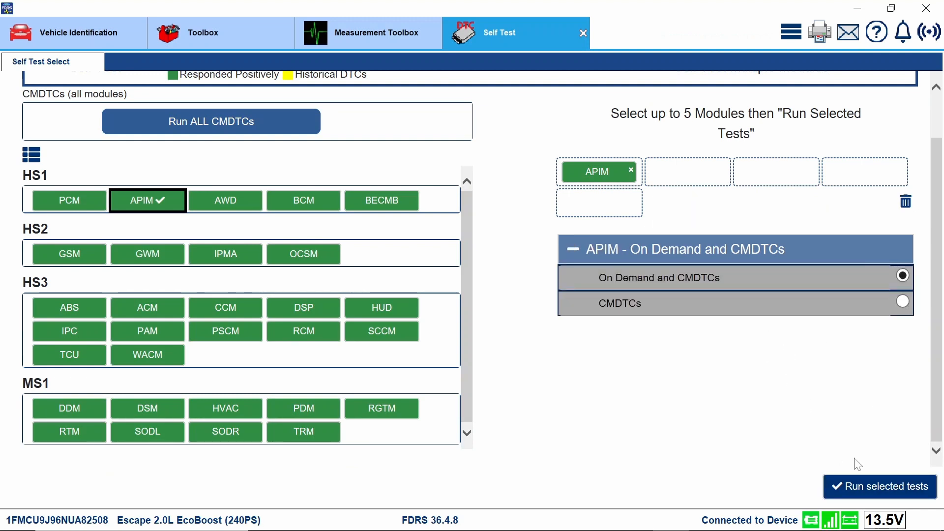
{"action": "left_click", "coordinate": [879, 486]}
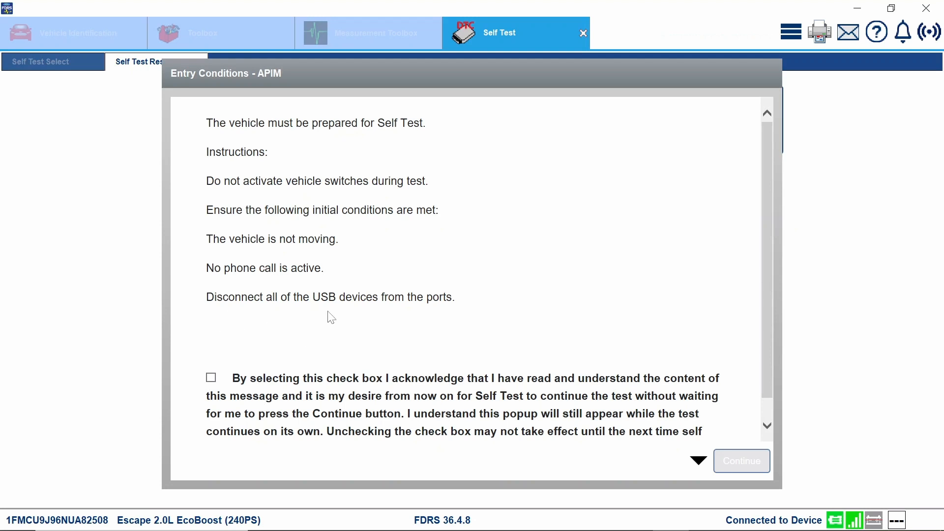
Acknowledge the APIM entry conditions and continue to the self-test results page
{"action": "left_click", "coordinate": [211, 377]}
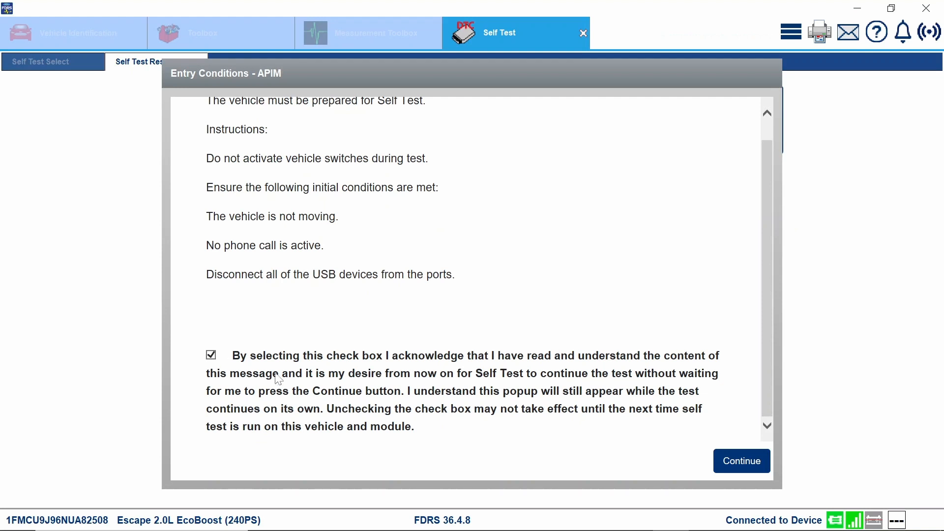
{"action": "left_click", "coordinate": [741, 460]}
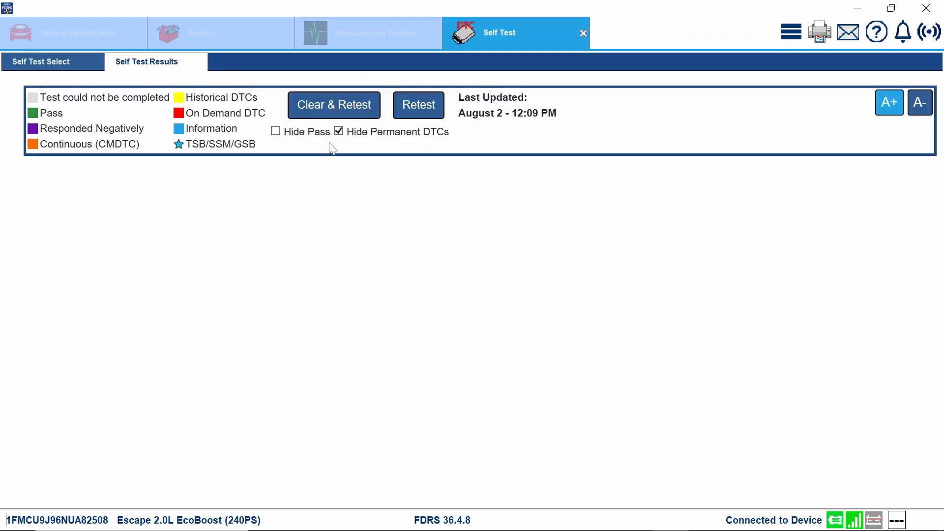
Review the APIM results listing USB port On Demand DTCs B1252, B12B8 and B1600 with CMDTC Pass
{"action": "left_click", "coordinate": [417, 105]}
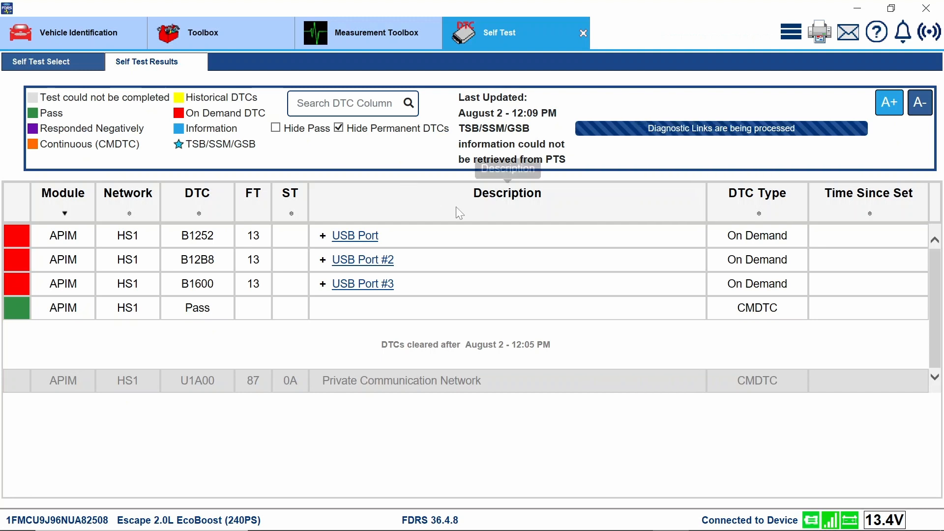
{"action": "mouse_move", "coordinate": [363, 283]}
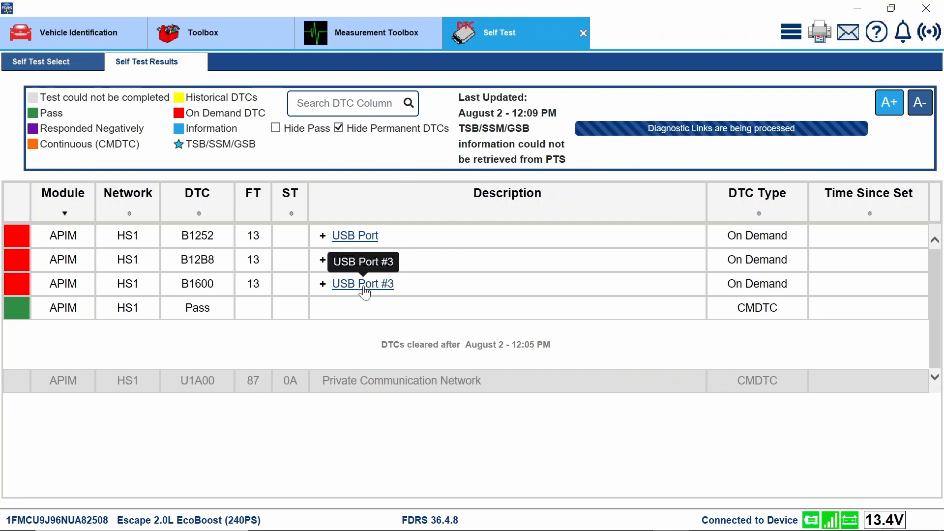
{"action": "mouse_move", "coordinate": [352, 266]}
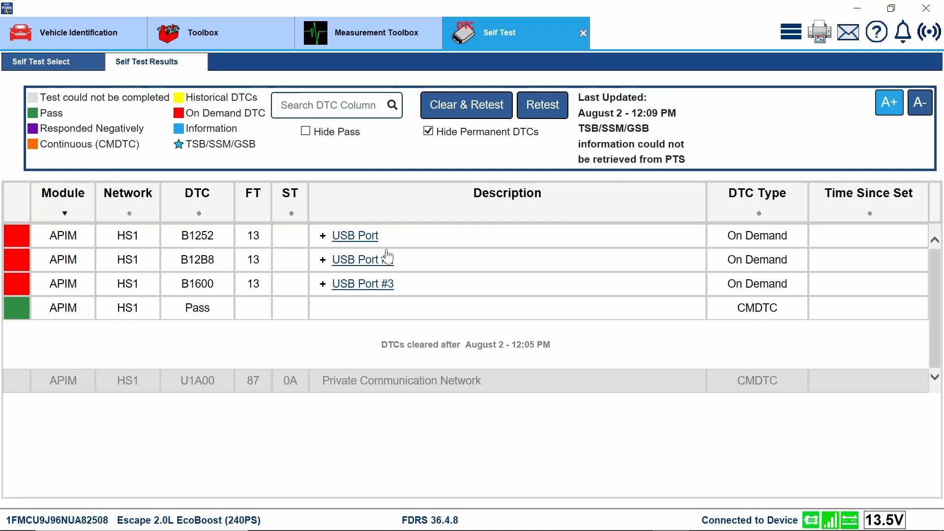
{"action": "mouse_move", "coordinate": [552, 119]}
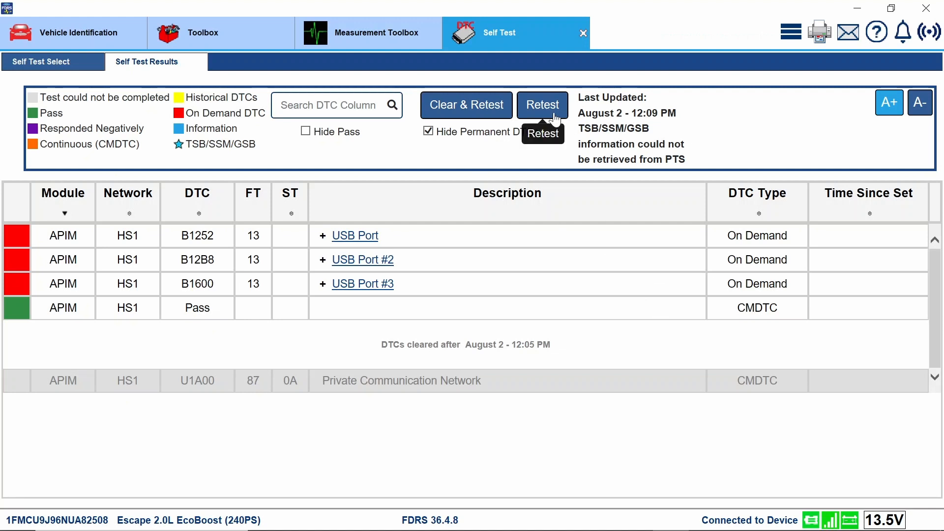
Rerun the APIM self-test, confirming the Entry Conditions, until On Demand and CMDTC both show Pass
{"action": "left_click", "coordinate": [541, 104]}
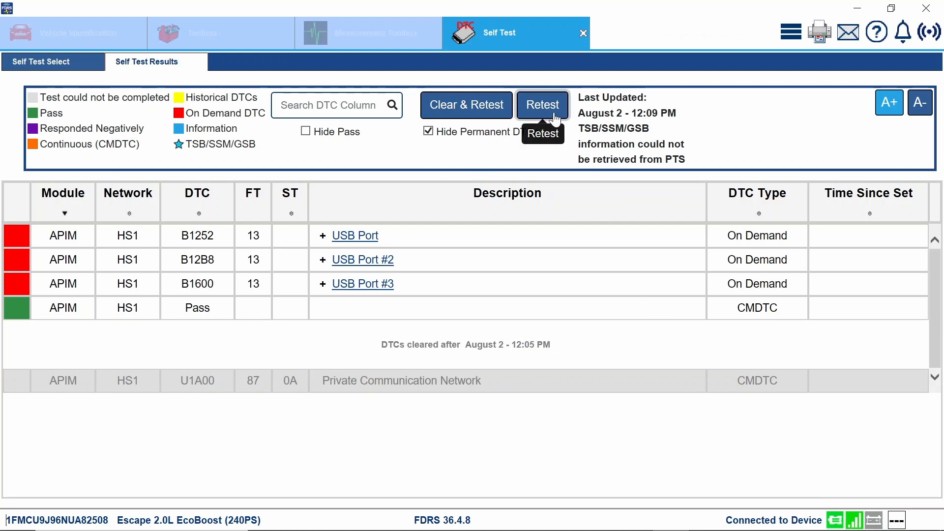
{"action": "left_click", "coordinate": [540, 104]}
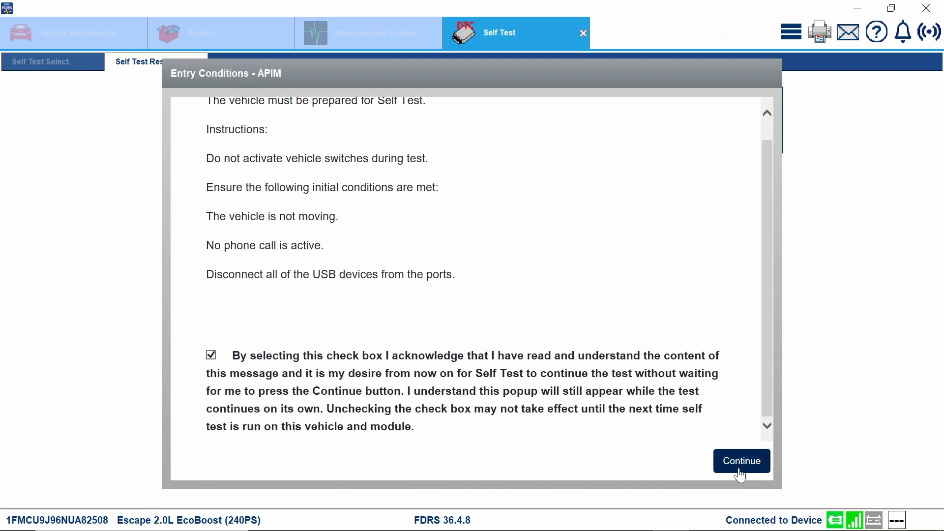
{"action": "left_click", "coordinate": [742, 460]}
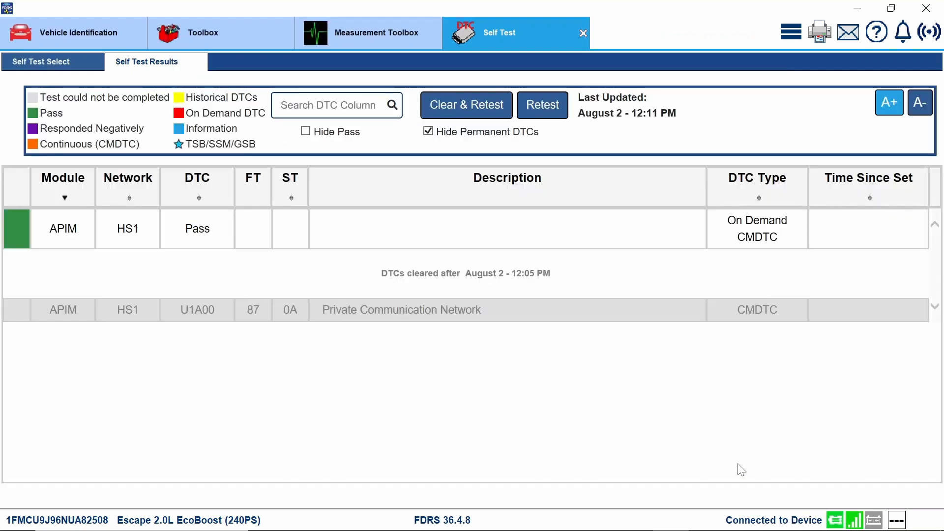
{"action": "mouse_move", "coordinate": [138, 233]}
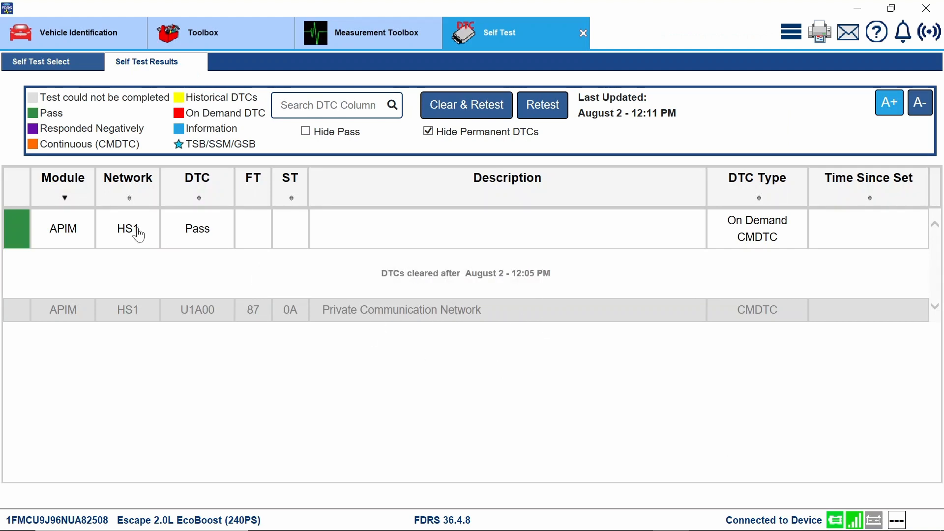